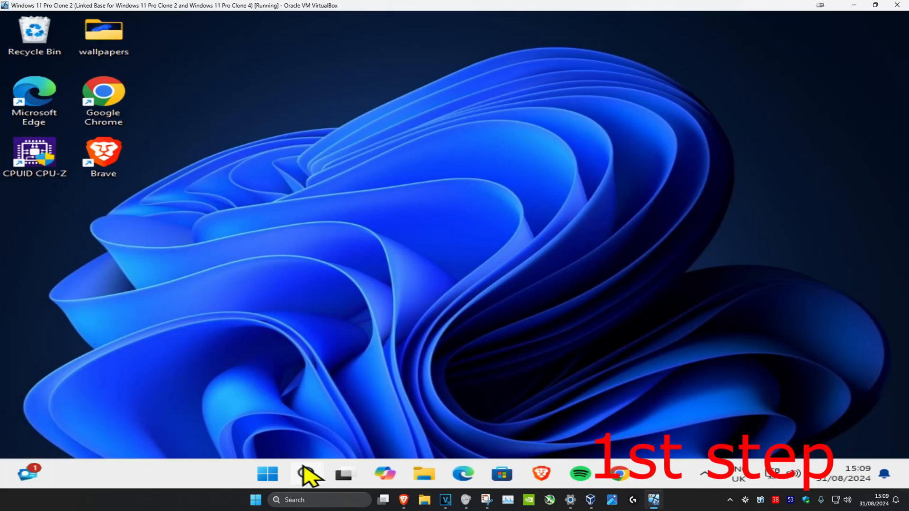
Find 'sound settings' via Start search and land on the Sound settings page.
{"action": "type", "text": "sound settings"}
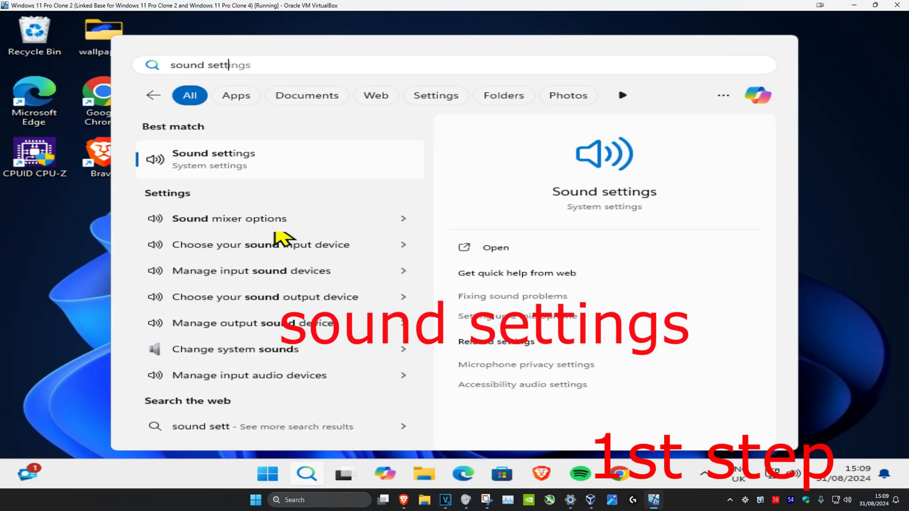
{"action": "left_click", "coordinate": [214, 159]}
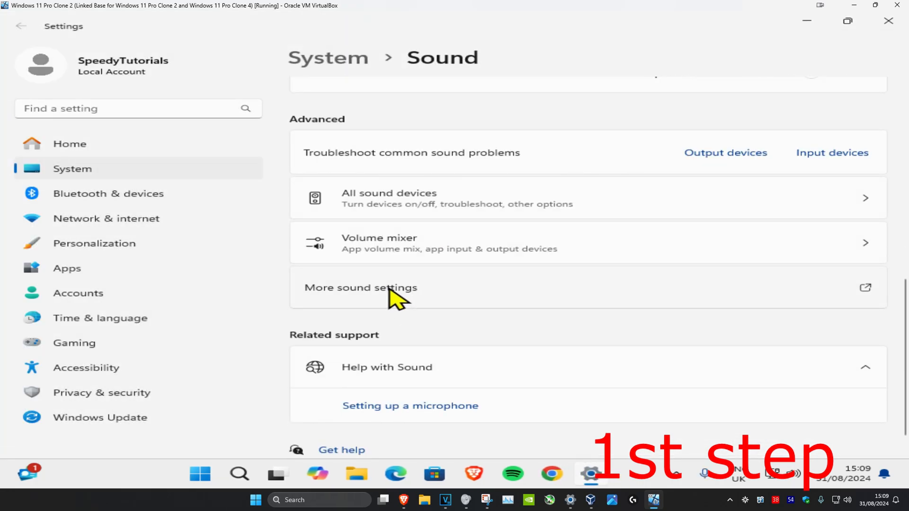
In More sound settings, disable all enhancements in the Speakers device's properties.
{"action": "left_click", "coordinate": [361, 287]}
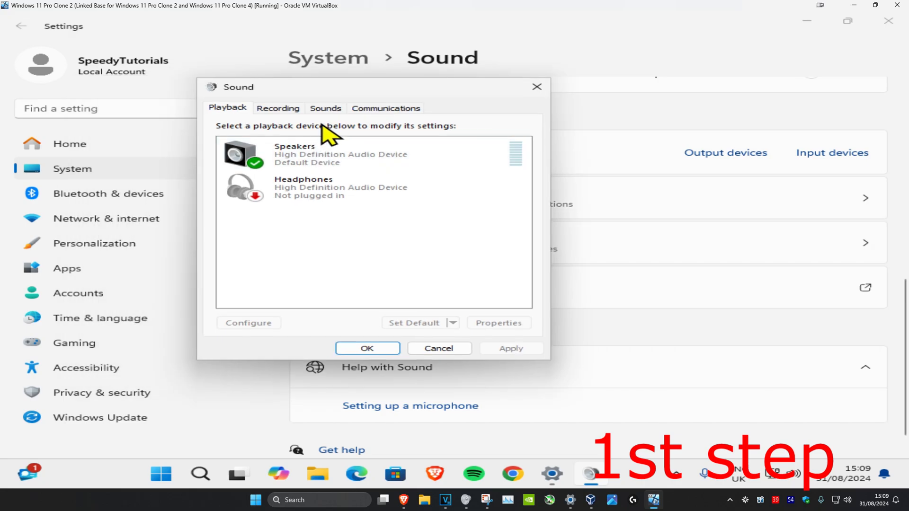
{"action": "left_click", "coordinate": [339, 153]}
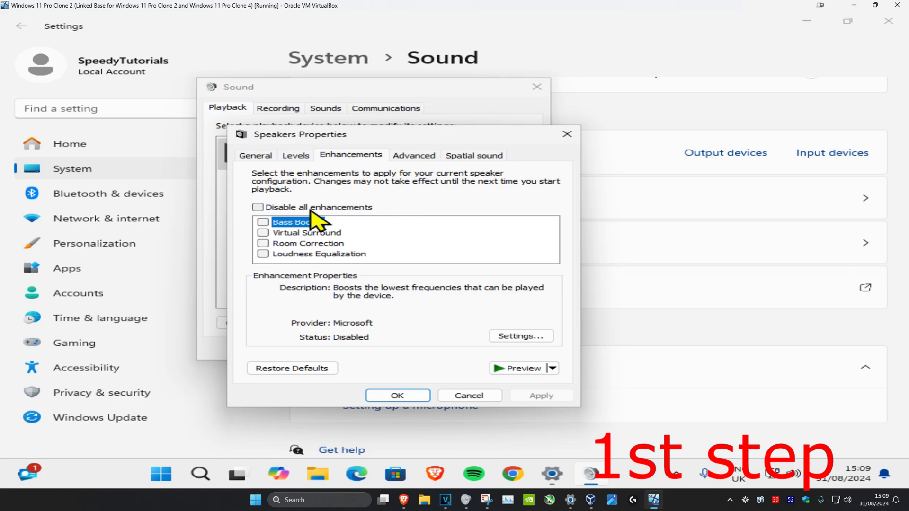
{"action": "left_click", "coordinate": [257, 207]}
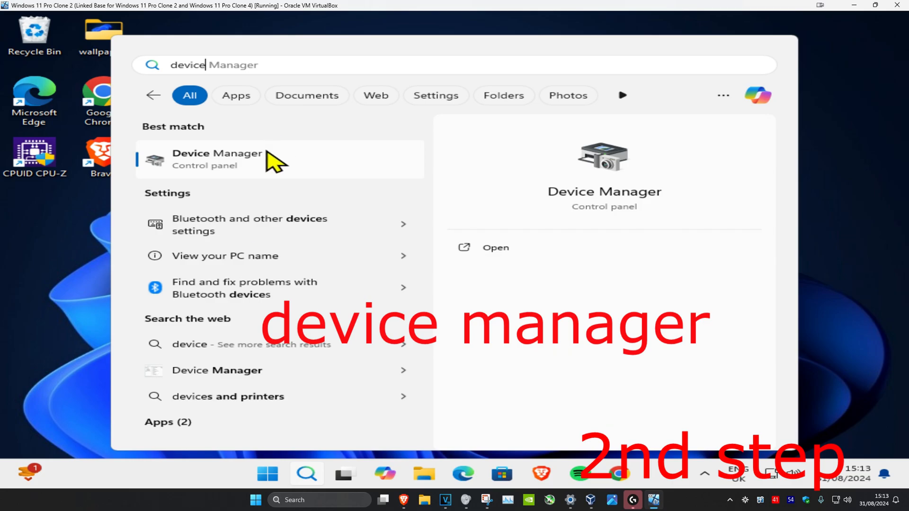
In Device Manager under Audio inputs and outputs, start Update driver for the Speakers device.
{"action": "left_click", "coordinate": [216, 159]}
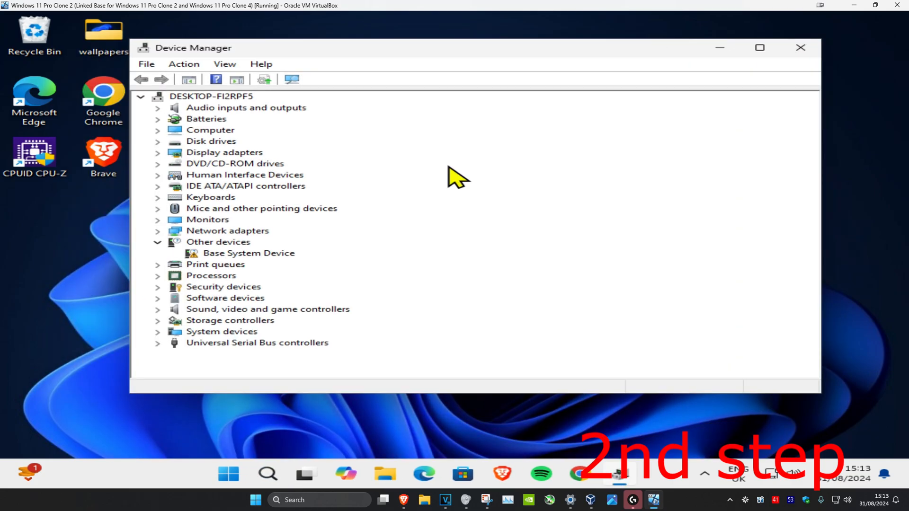
{"action": "left_click", "coordinate": [246, 107]}
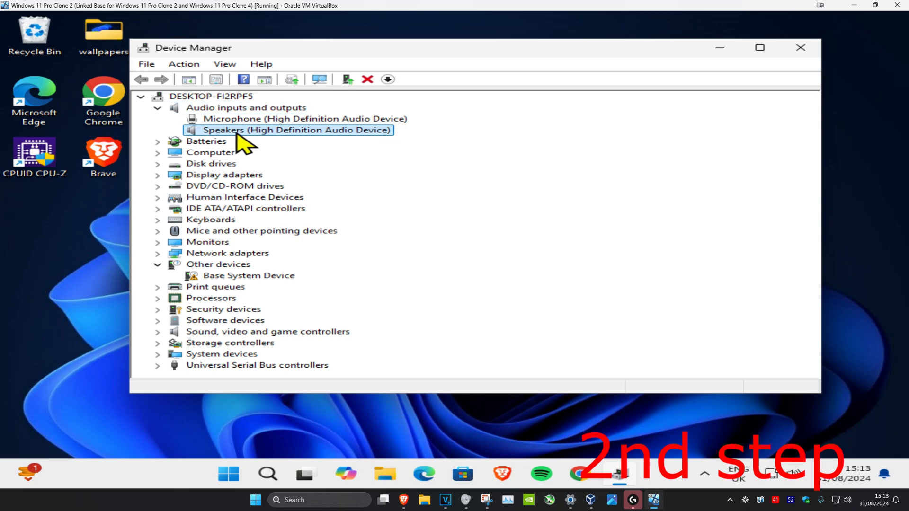
{"action": "right_click", "coordinate": [287, 130]}
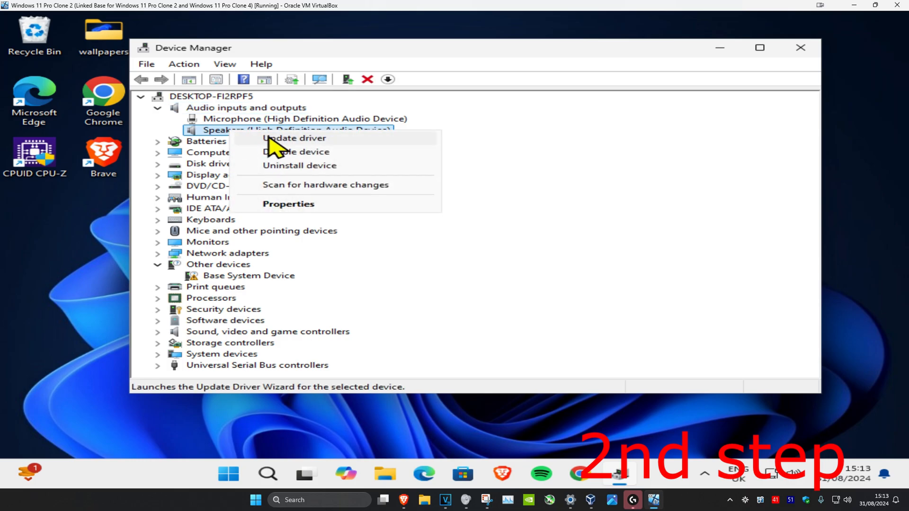
{"action": "left_click", "coordinate": [294, 138]}
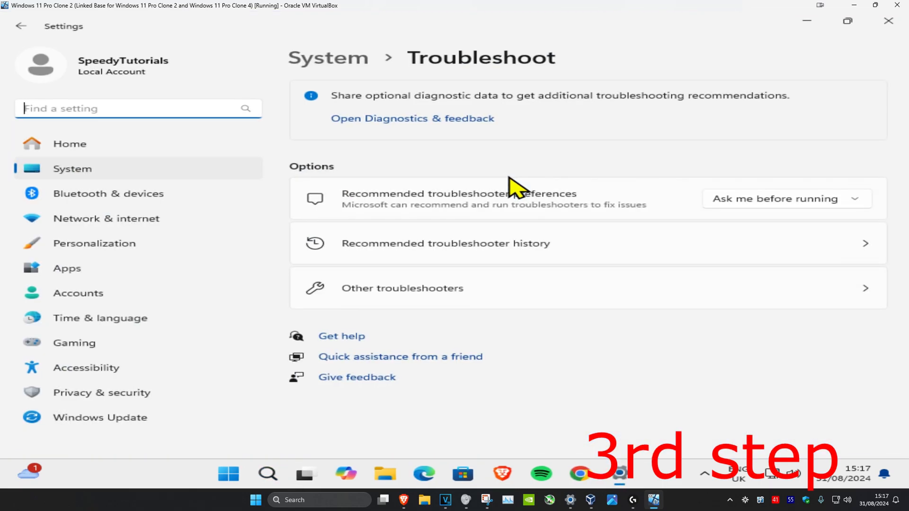
{"action": "mouse_move", "coordinate": [472, 277]}
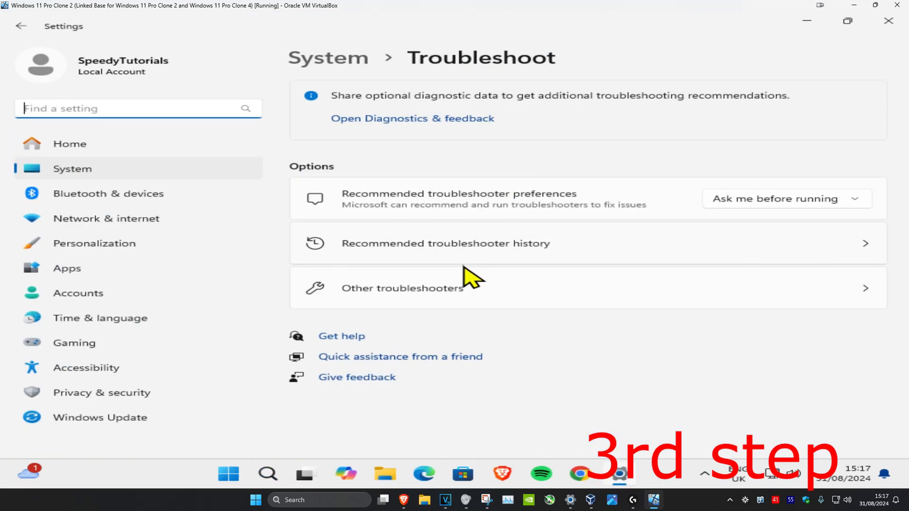
From Other troubleshooters, run the Audio troubleshooter and bring up its Get Help window.
{"action": "left_click", "coordinate": [401, 288]}
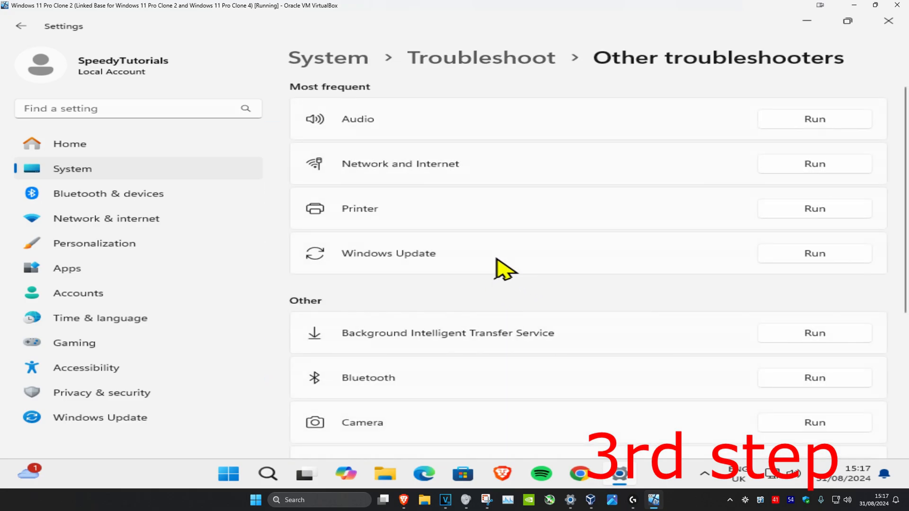
{"action": "mouse_move", "coordinate": [836, 128]}
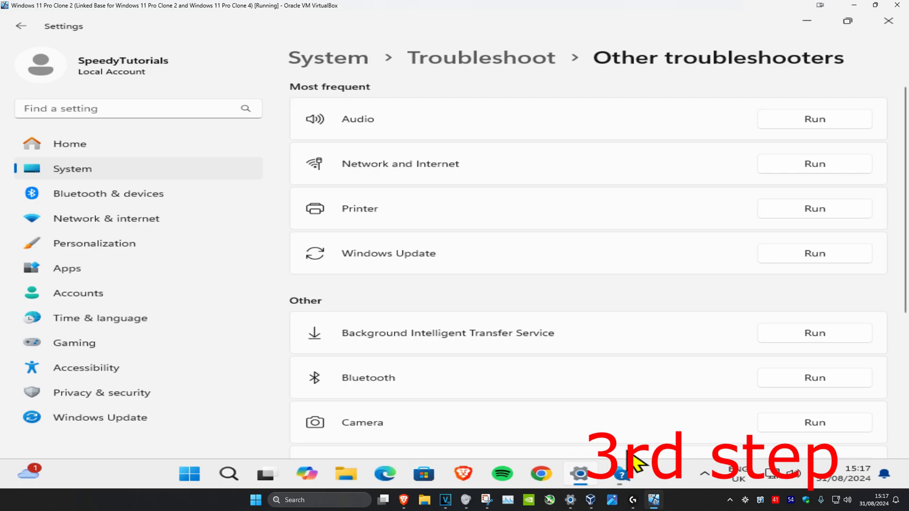
{"action": "left_click", "coordinate": [621, 473]}
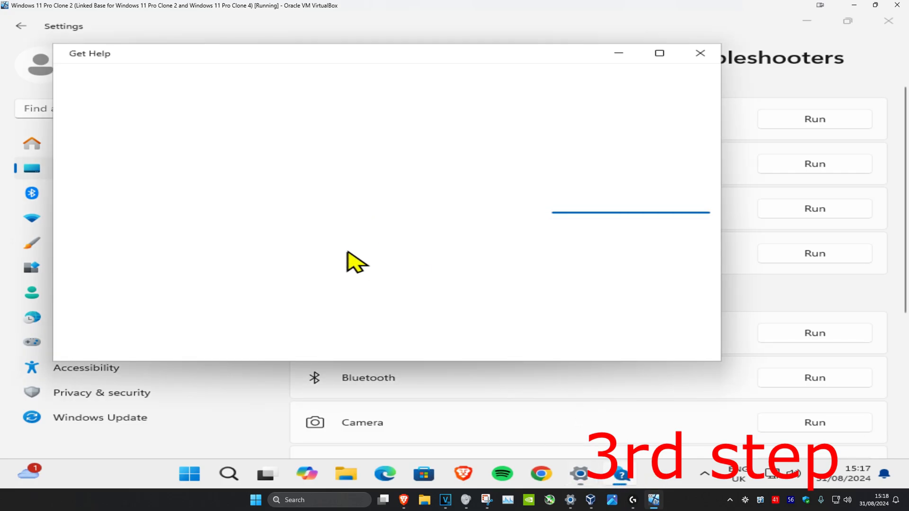